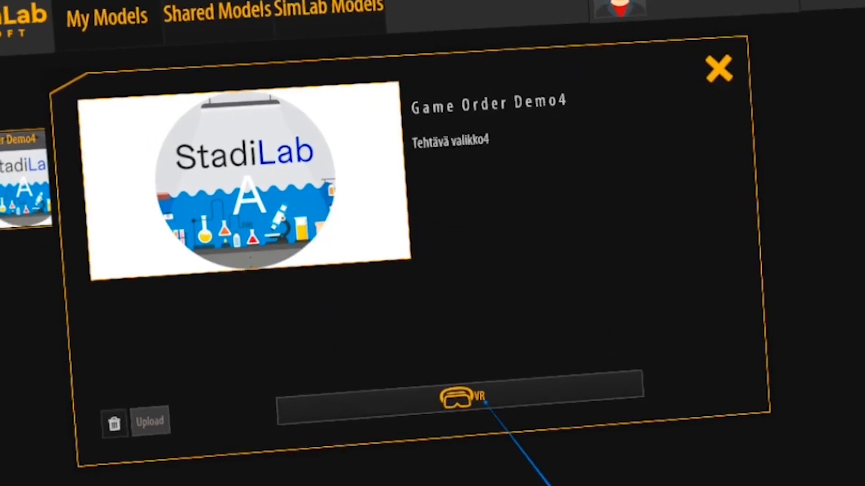
Show the details card of the Game Order Demo4 StadiLab model in My Models
click(455, 398)
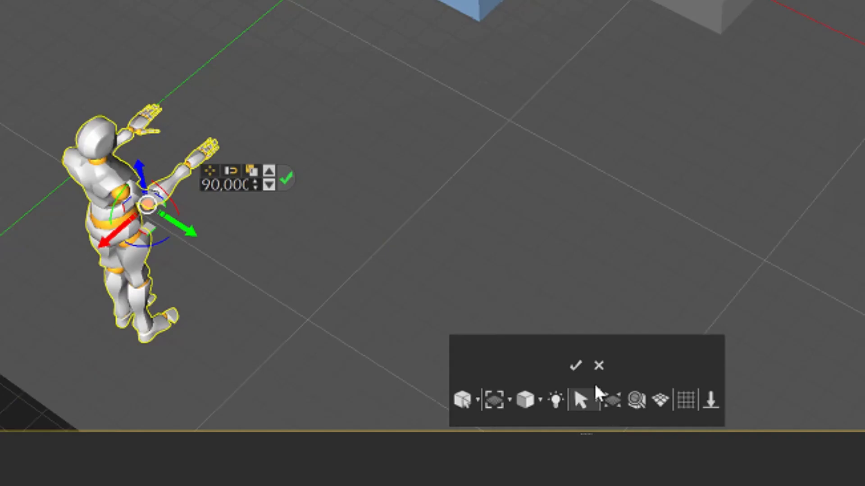
Fit the whole laboratory scene in view after rotating the mannequin 90 degrees (Ctrl+J)
key(ctrl+j)
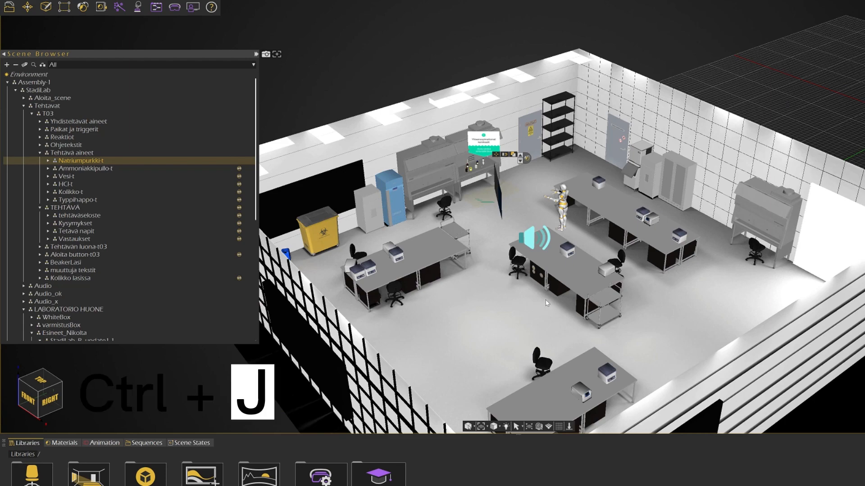